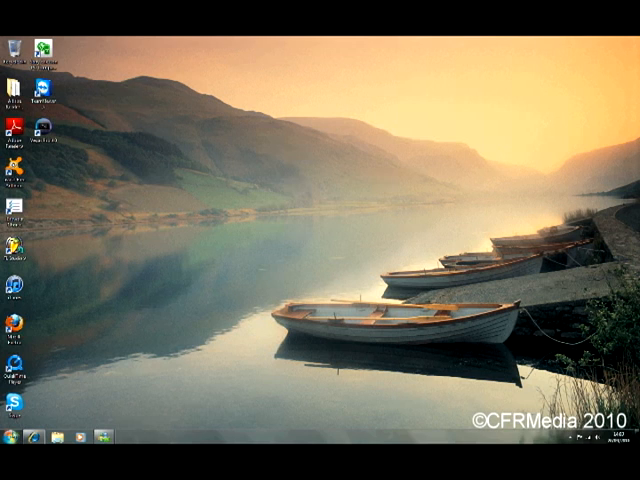
{"action": "mouse_move", "coordinate": [125, 375]}
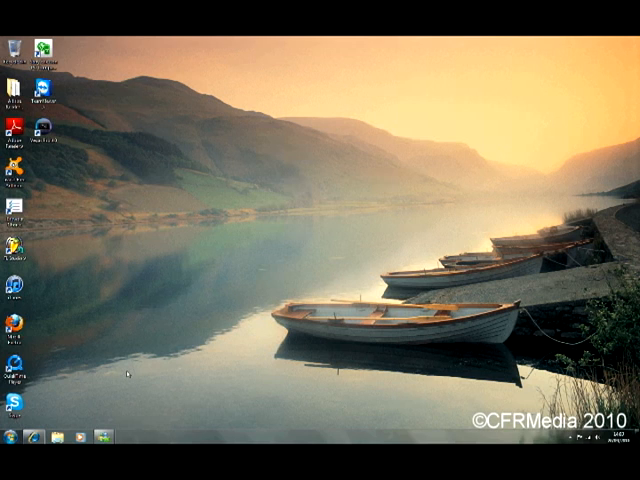
From the Start menu, reach Computer and open Local Disk (C:) in Explorer
{"action": "left_click", "coordinate": [12, 438]}
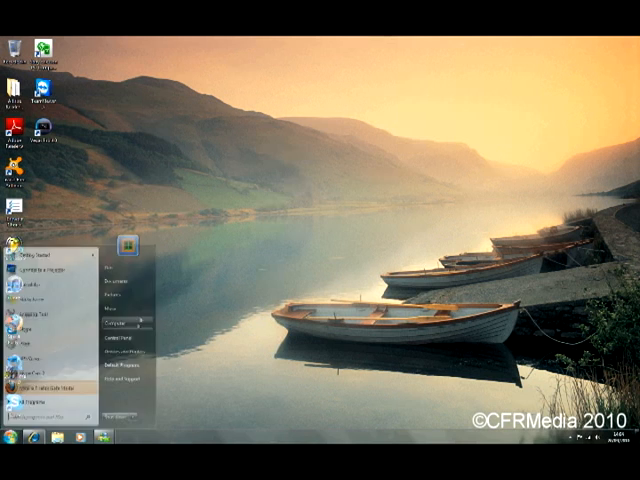
{"action": "left_click", "coordinate": [111, 324]}
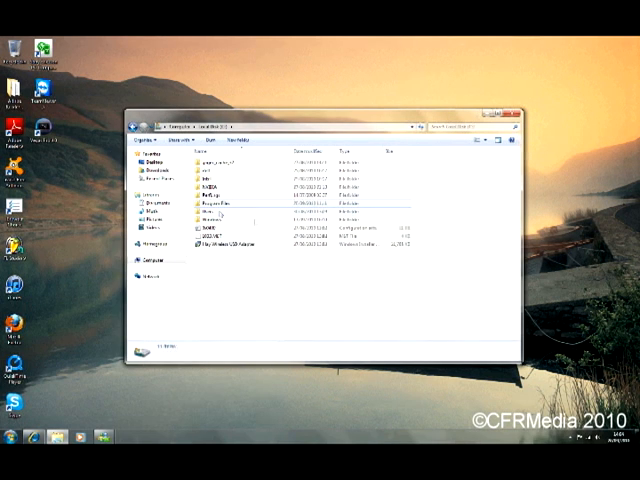